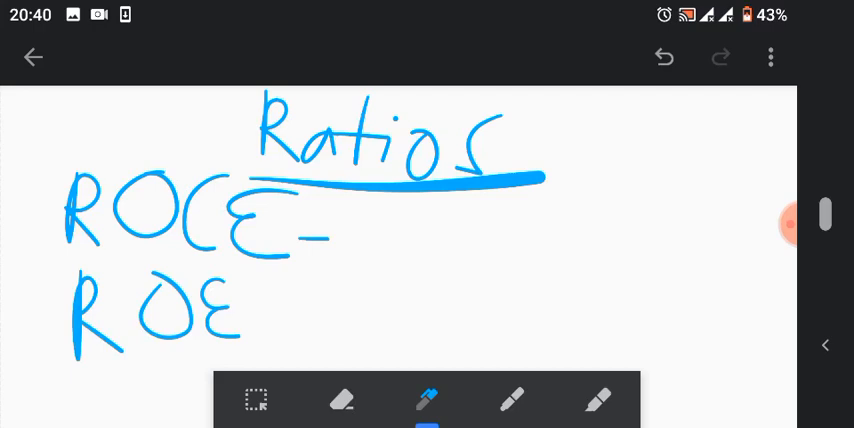
# Write 'Gross profit margin' beside ROCE, then erase it with ROE and the underline
pyautogui.moveTo(490, 220); pyautogui.dragTo(545, 215)
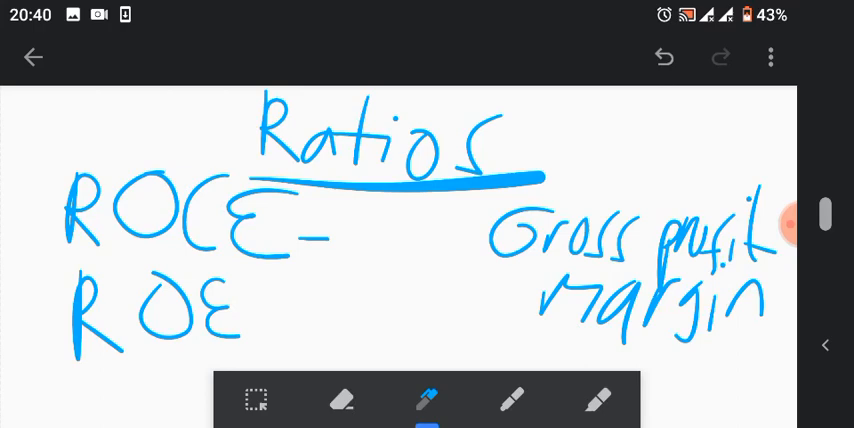
pyautogui.click(343, 400)
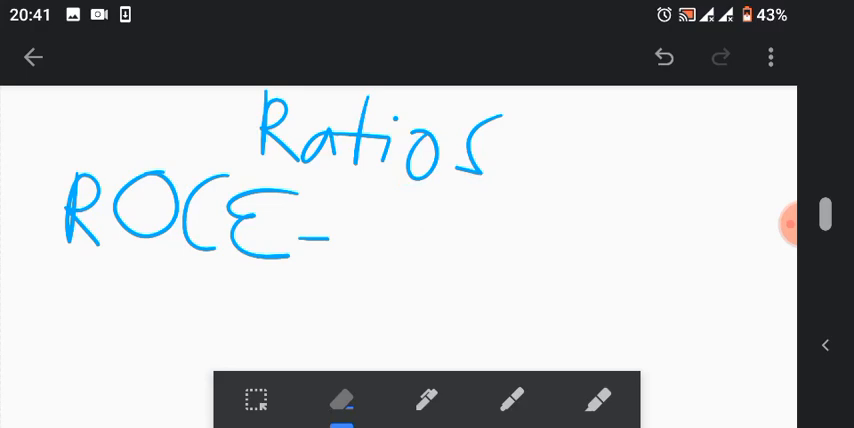
# Write ROCE = PBIT/Capital, then erase the fraction but keep the equals sign
pyautogui.click(427, 400)
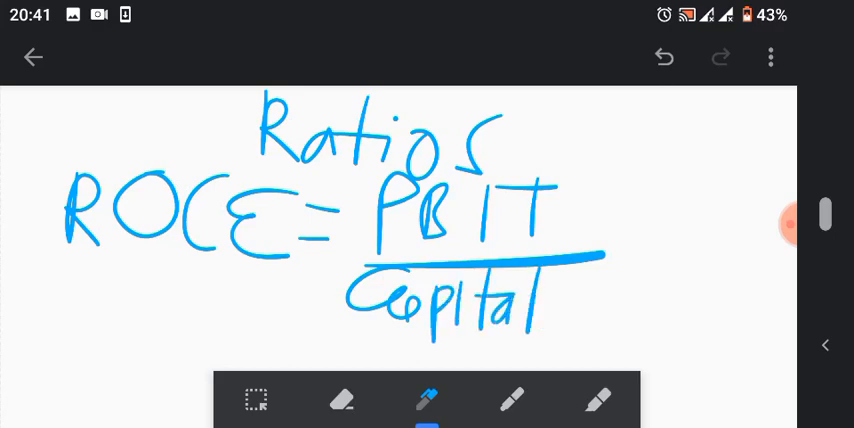
pyautogui.moveTo(560, 300); pyautogui.dragTo(650, 300)
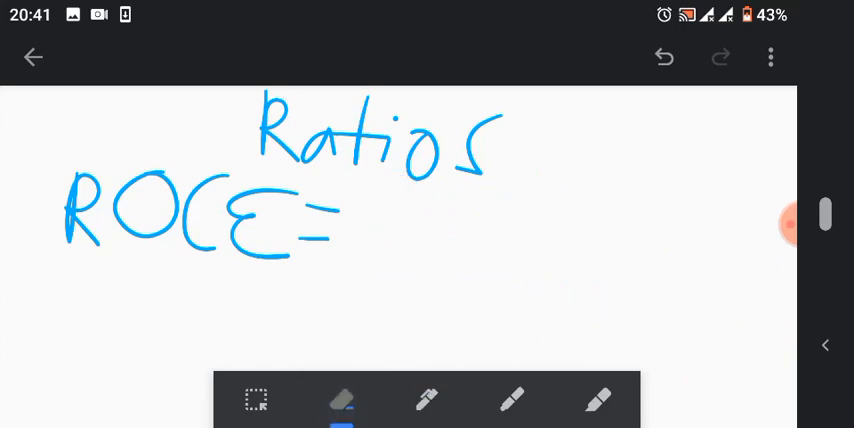
# Write 2019 and 2020 headings beside ROCE with example values 25% and 38%
pyautogui.click(427, 400)
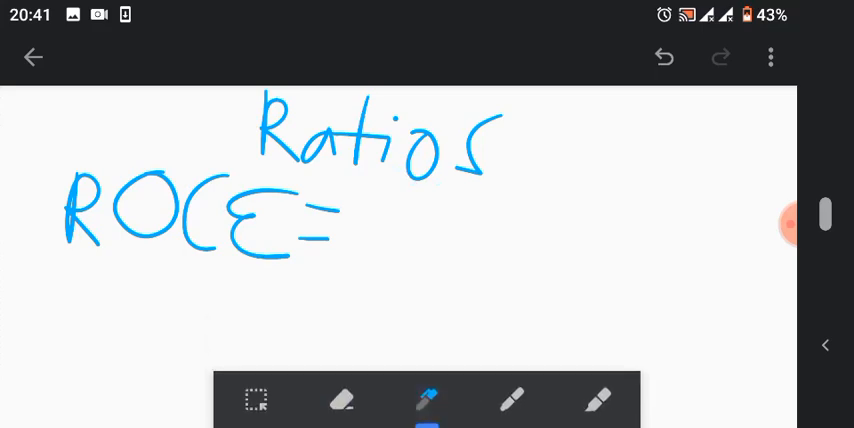
pyautogui.moveTo(380, 210); pyautogui.dragTo(540, 210)
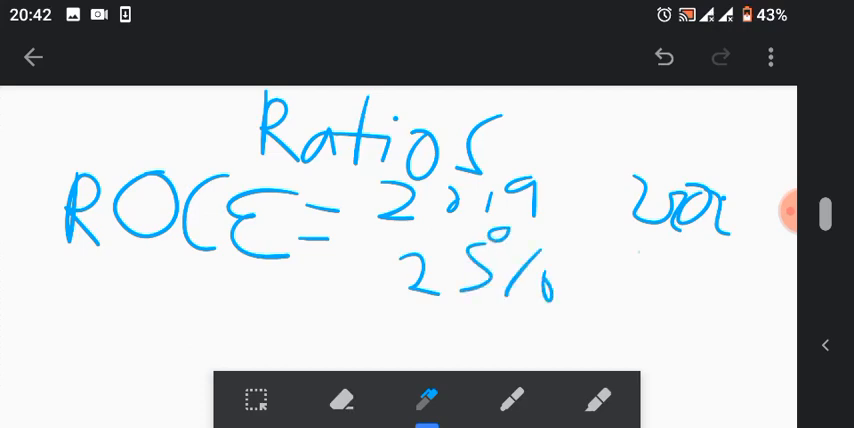
pyautogui.moveTo(630, 250); pyautogui.dragTo(760, 310)
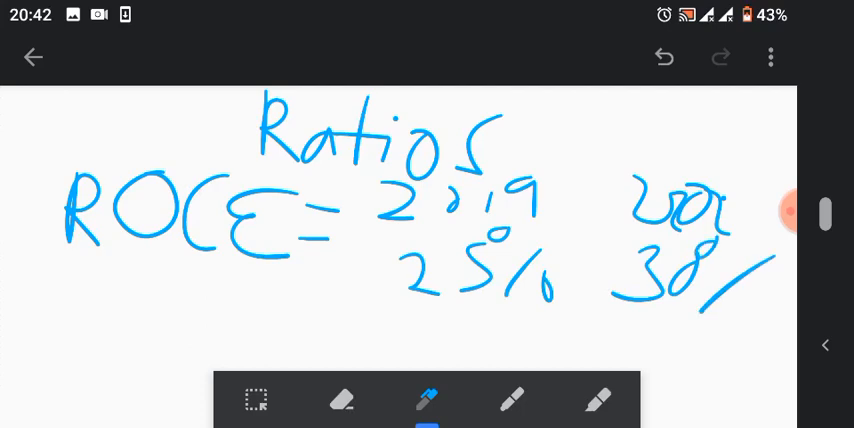
pyautogui.moveTo(745, 275); pyautogui.dragTo(745, 320)
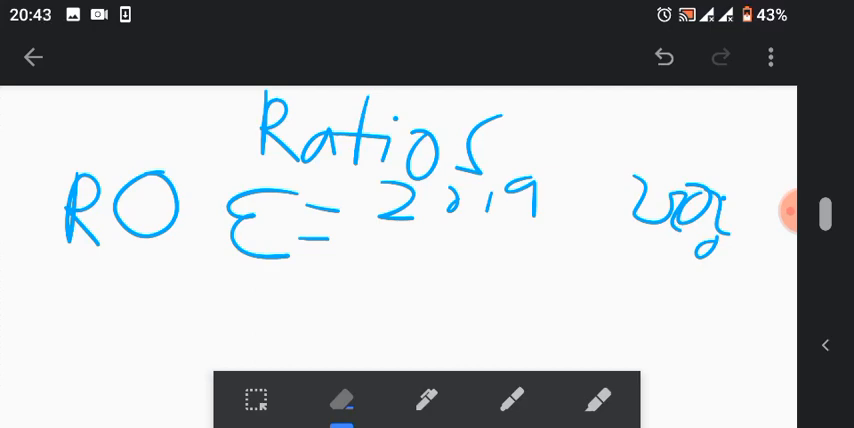
# Erase the years, then write and erase the PAIT/ordinary share capital ×100 formula
pyautogui.click(427, 400)
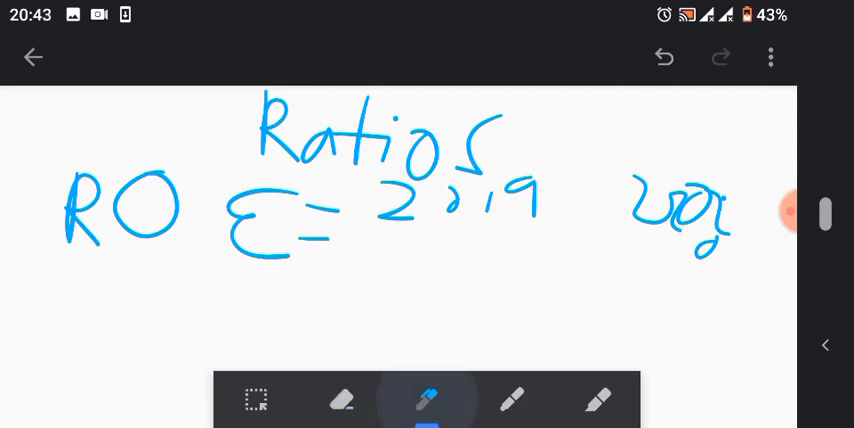
pyautogui.click(342, 400)
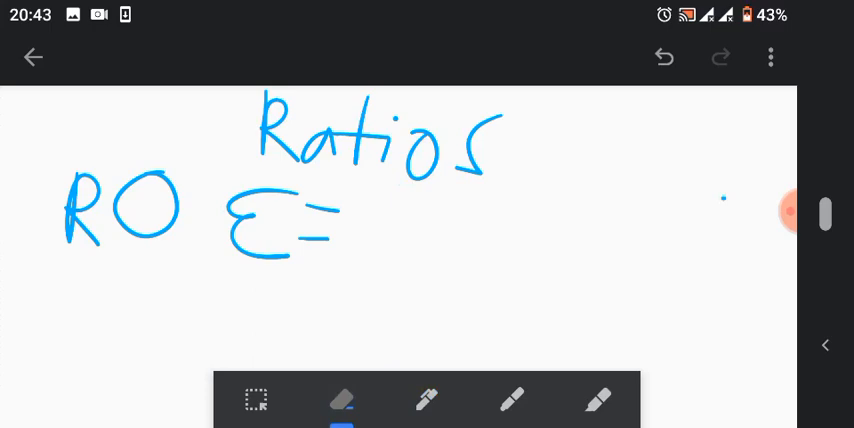
pyautogui.click(427, 400)
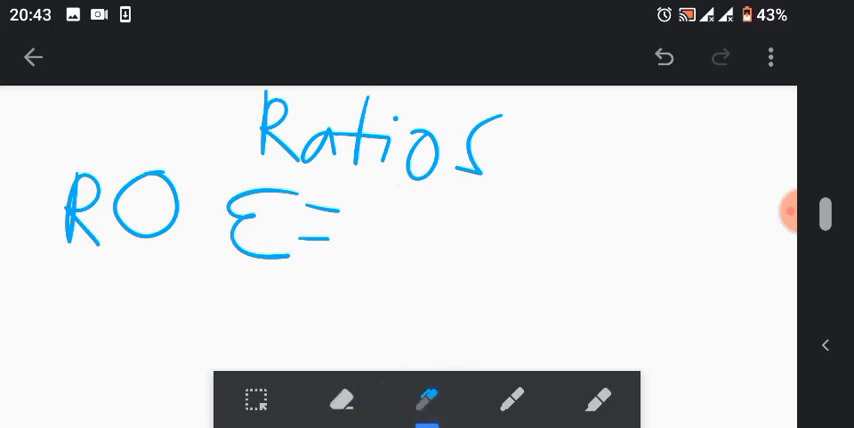
pyautogui.moveTo(434, 195); pyautogui.dragTo(432, 230)
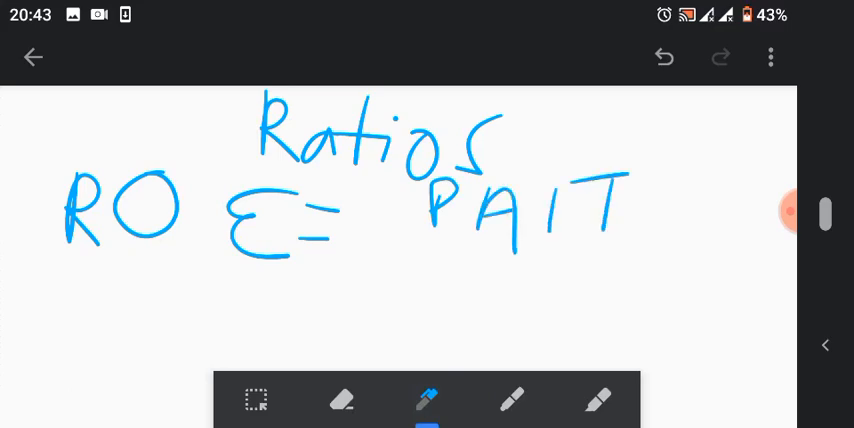
pyautogui.moveTo(400, 253); pyautogui.dragTo(675, 258)
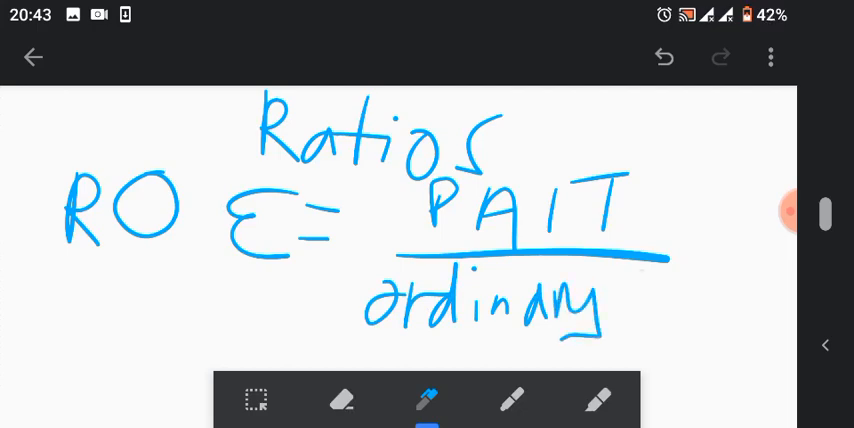
pyautogui.moveTo(625, 300); pyautogui.dragTo(700, 310)
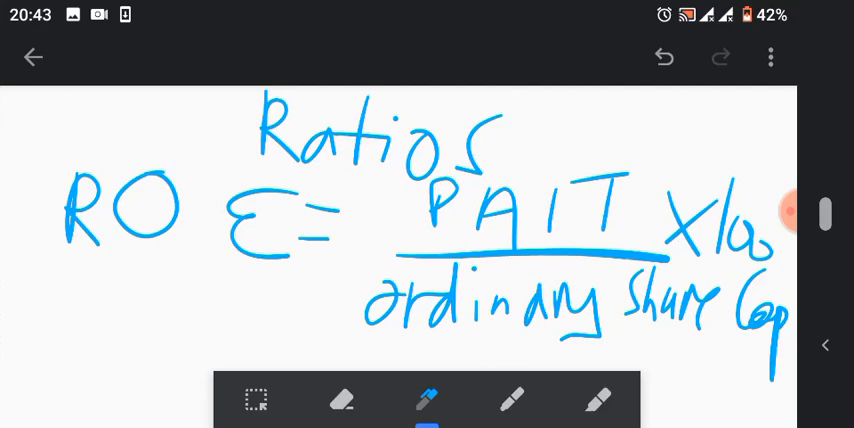
pyautogui.click(342, 400)
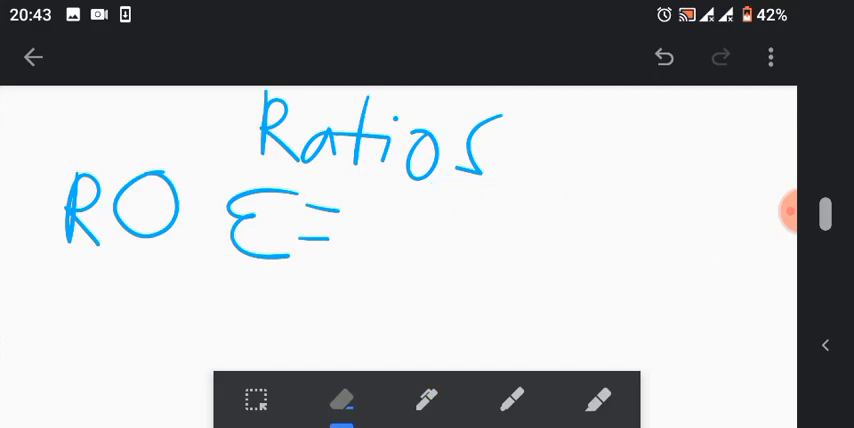
# Handwrite a 2019 column showing 15% and a 2020 column to the right of ROE=
pyautogui.click(427, 400)
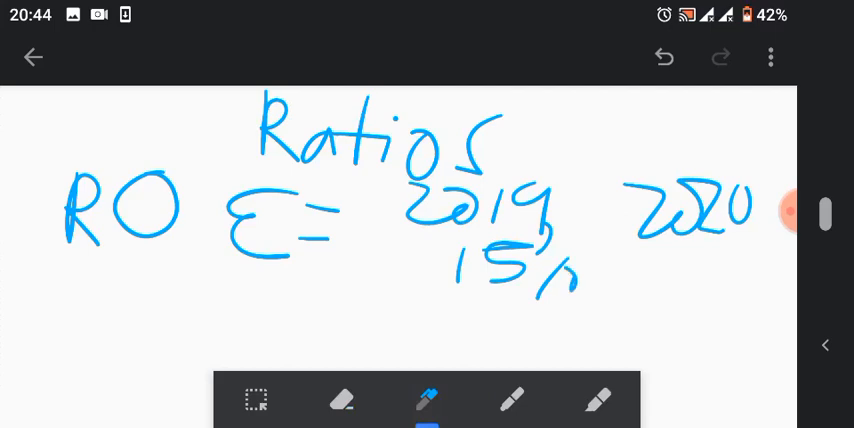
pyautogui.moveTo(660, 265); pyautogui.dragTo(745, 290)
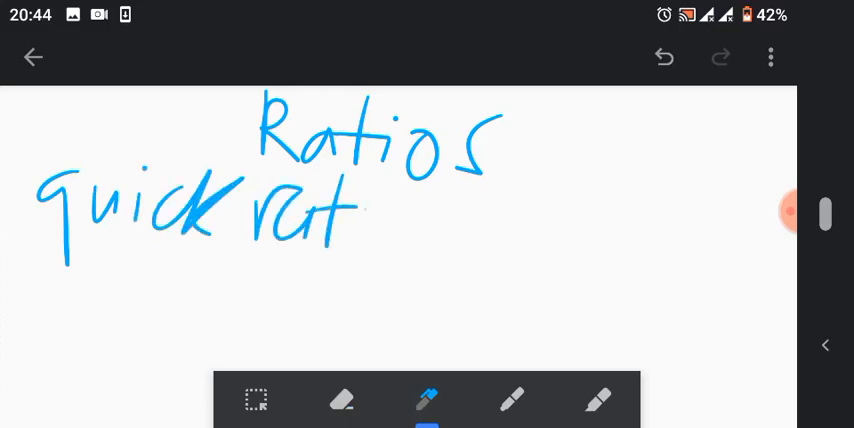
# Write 'Quick ratio – Acid-test', then sketch a 'Current ratio' line beneath it
pyautogui.moveTo(360, 205); pyautogui.dragTo(490, 215)
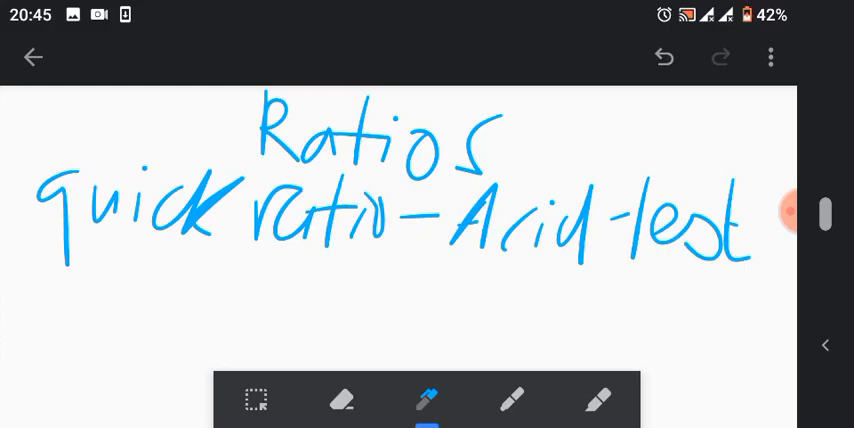
pyautogui.moveTo(40, 280); pyautogui.dragTo(200, 300)
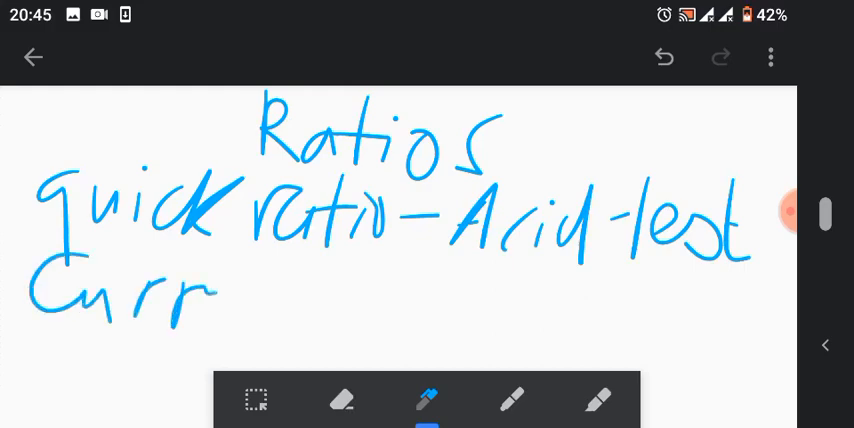
pyautogui.moveTo(210, 290); pyautogui.dragTo(370, 300)
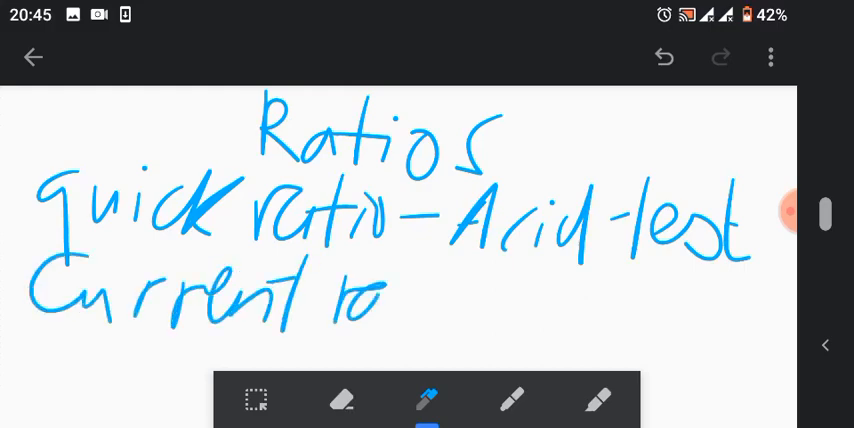
pyautogui.moveTo(370, 300); pyautogui.dragTo(490, 300)
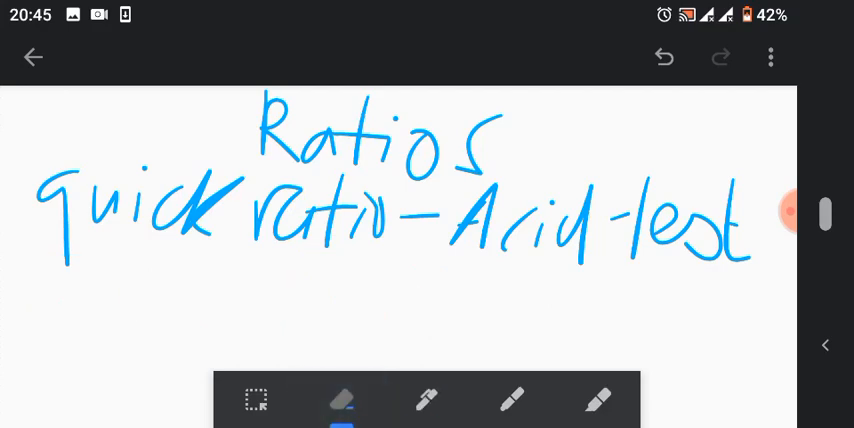
# Write the C.A − Inv quick ratio formula under the quick ratio heading
pyautogui.click(427, 400)
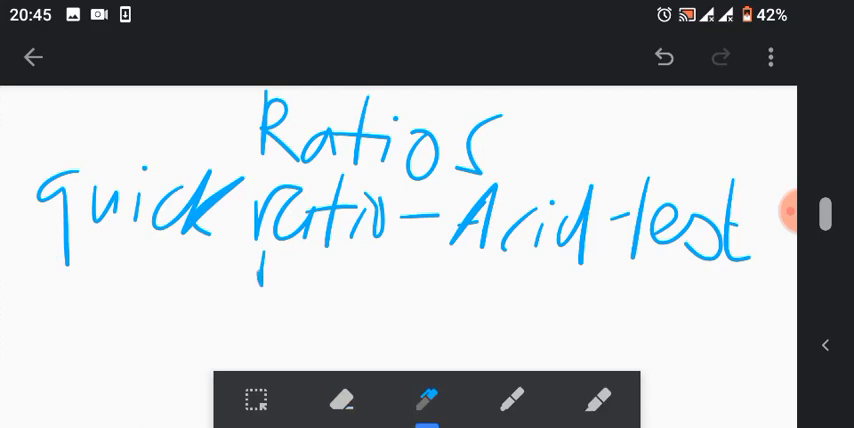
pyautogui.moveTo(260, 260); pyautogui.dragTo(370, 300)
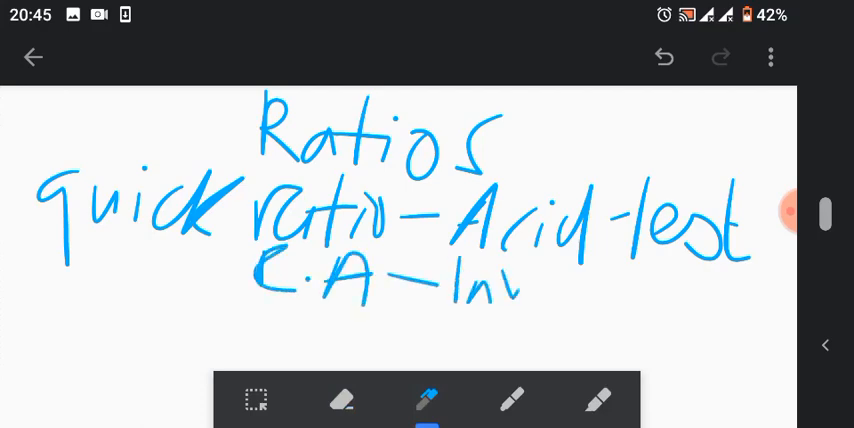
pyautogui.moveTo(520, 285); pyautogui.dragTo(640, 290)
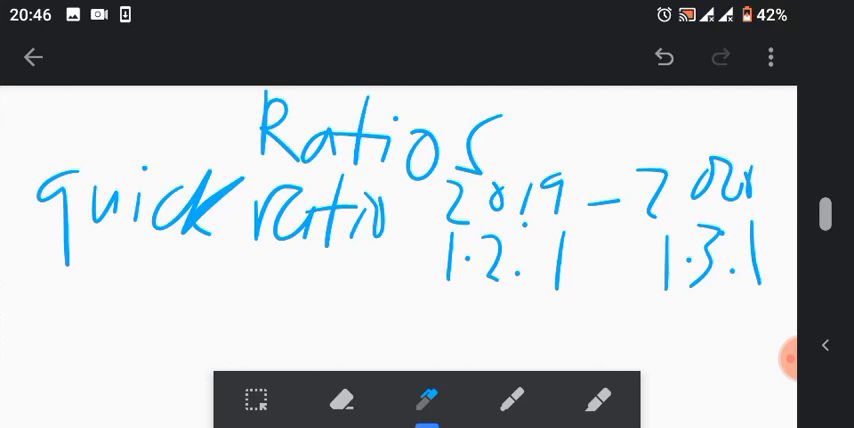
# Erase the quick ratio notes, write 'Current ratio = C.A/C.L', then erase the fraction
pyautogui.click(341, 400)
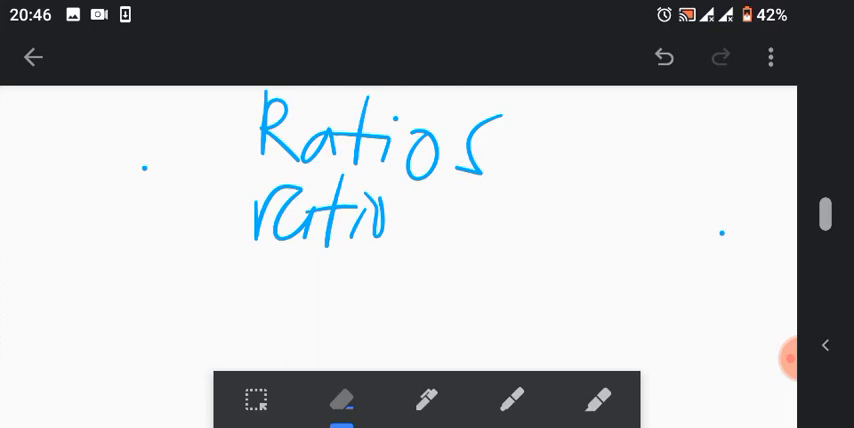
pyautogui.click(427, 400)
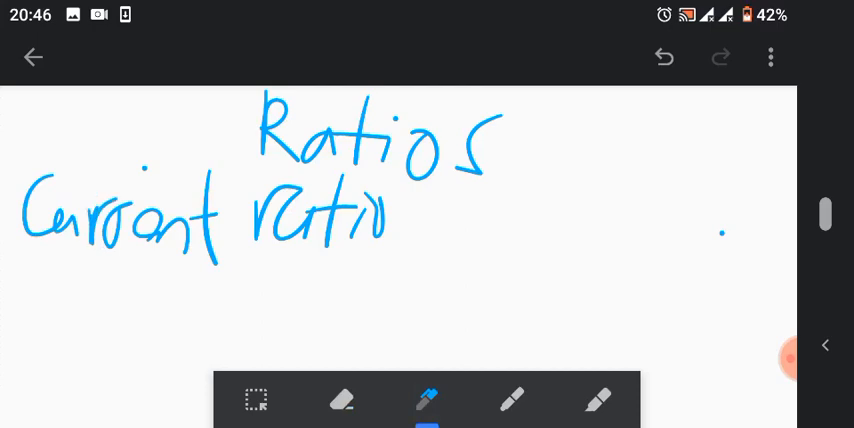
pyautogui.moveTo(430, 205); pyautogui.dragTo(540, 185)
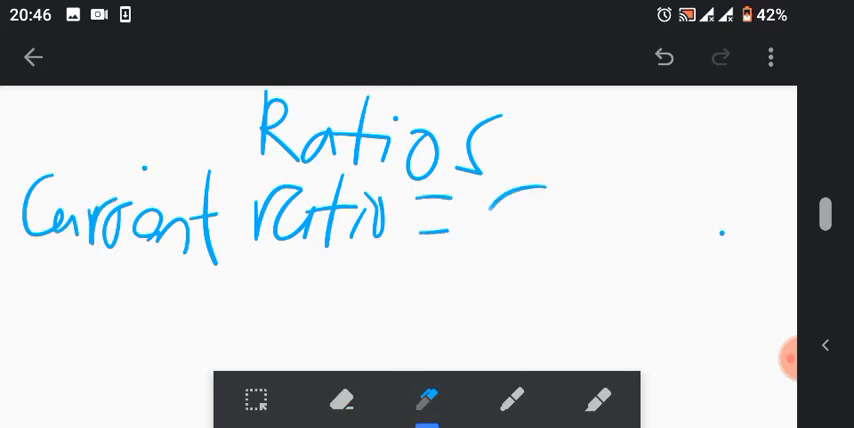
pyautogui.moveTo(490, 210); pyautogui.dragTo(630, 260)
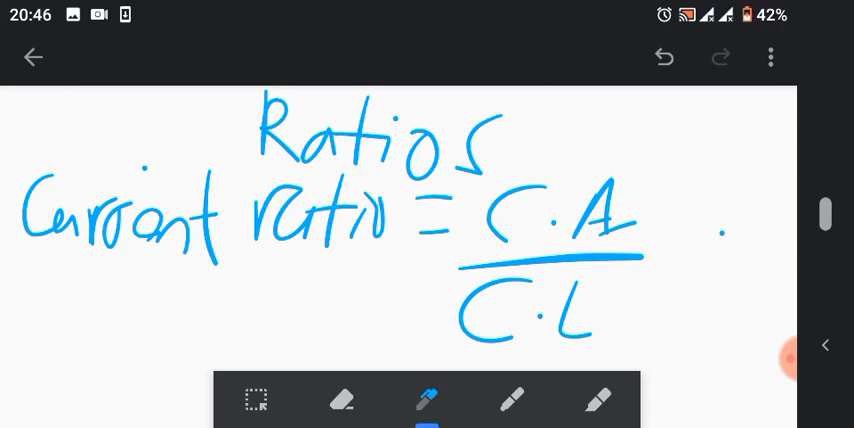
pyautogui.click(342, 400)
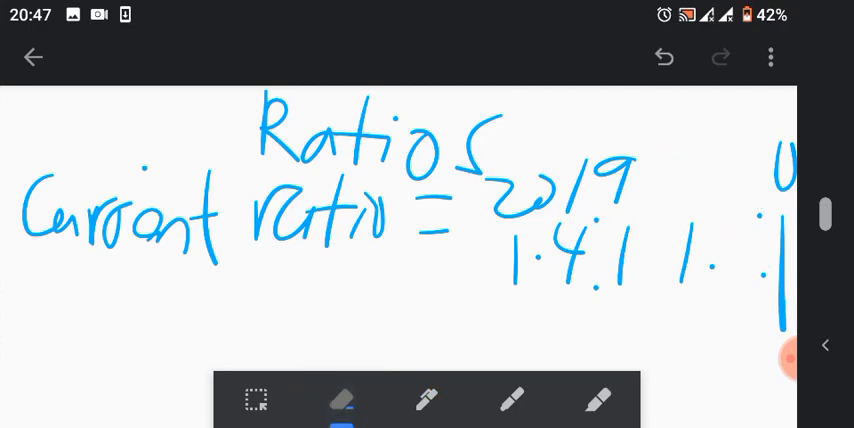
# Write the 2020 value 1.2:1, then erase the whole Current ratio line and figures
pyautogui.click(427, 400)
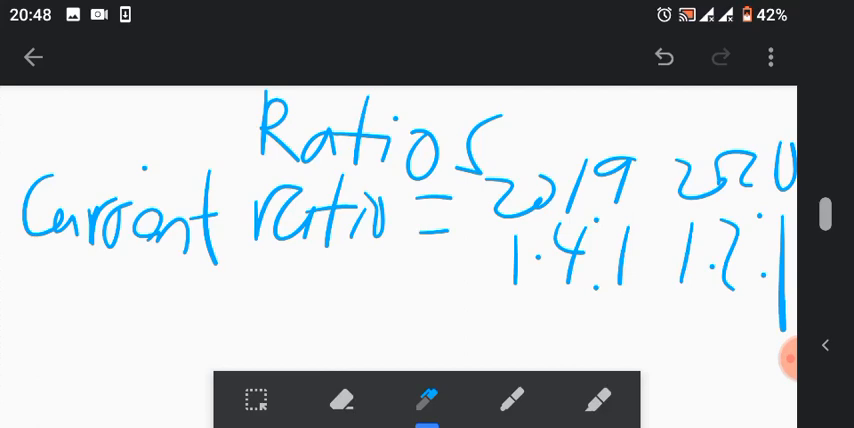
pyautogui.click(342, 401)
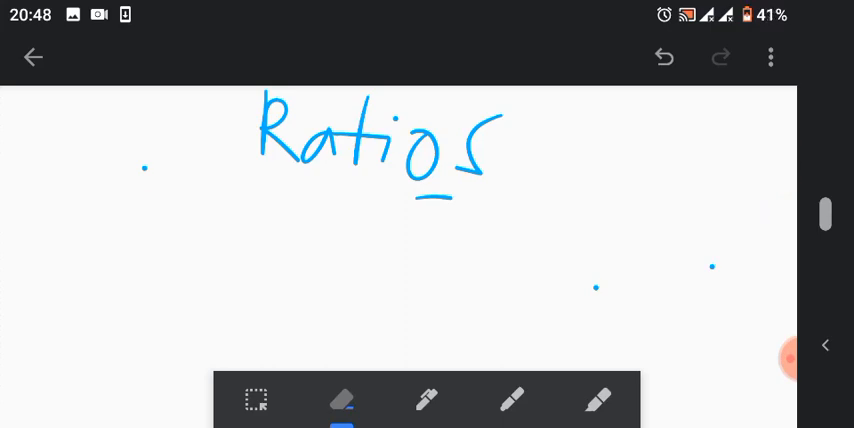
# Handwrite EPS = PAIT over ordinary shares, then erase the fraction
pyautogui.click(426, 400)
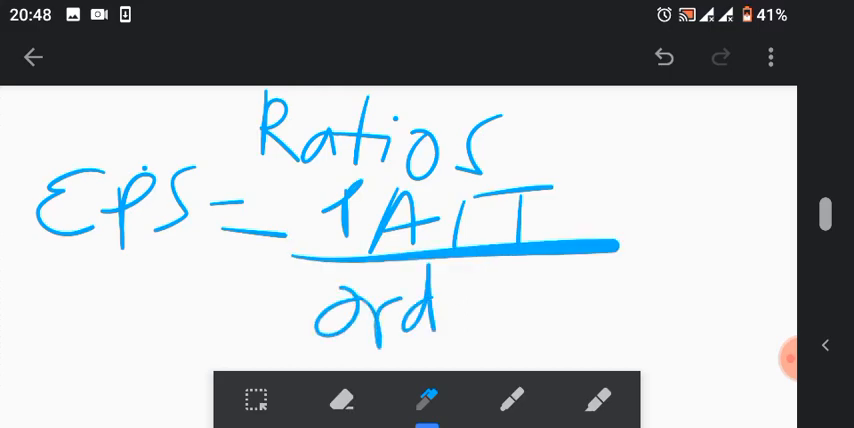
pyautogui.moveTo(440, 300); pyautogui.dragTo(570, 310)
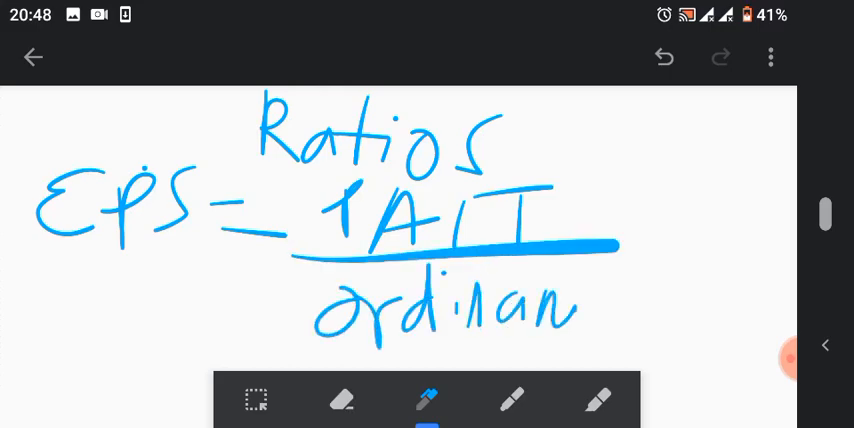
pyautogui.moveTo(575, 320); pyautogui.dragTo(685, 310)
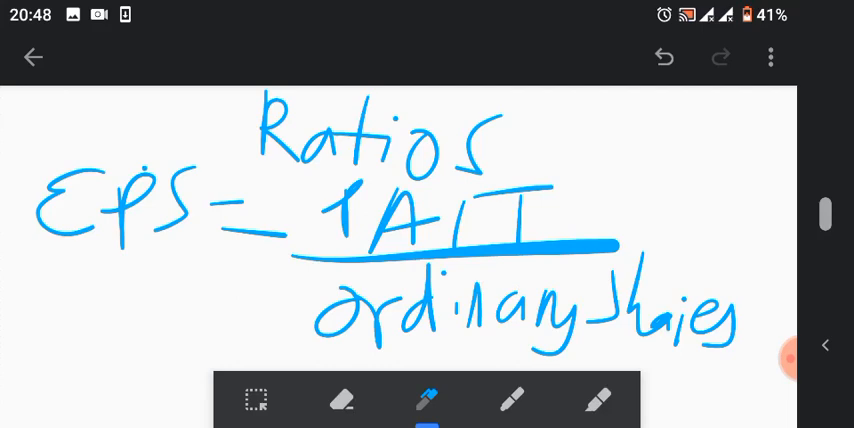
pyautogui.click(789, 345)
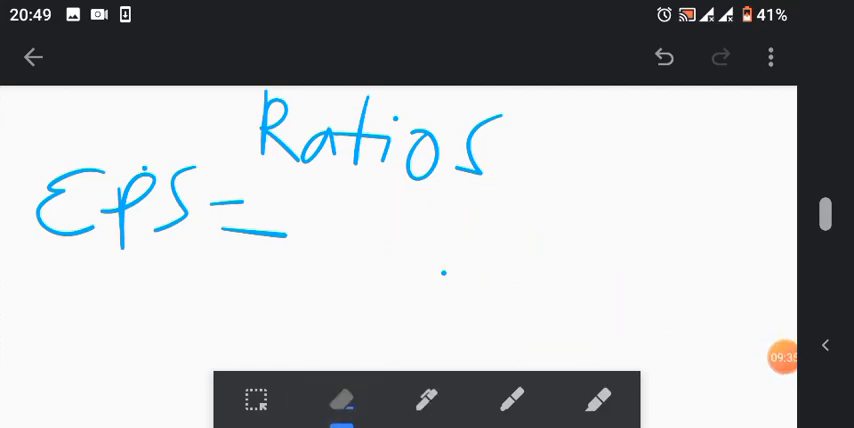
# Handwrite EPS example values in blue: K3 under 2019 and 12 under 2020
pyautogui.click(427, 400)
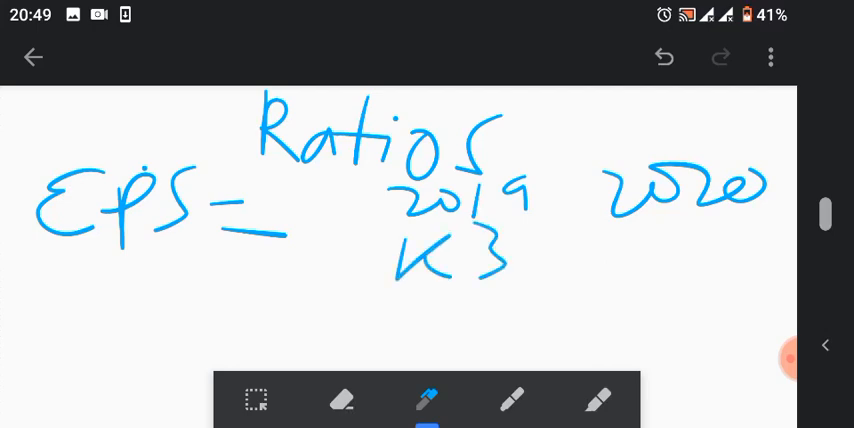
pyautogui.moveTo(610, 250); pyautogui.dragTo(690, 300)
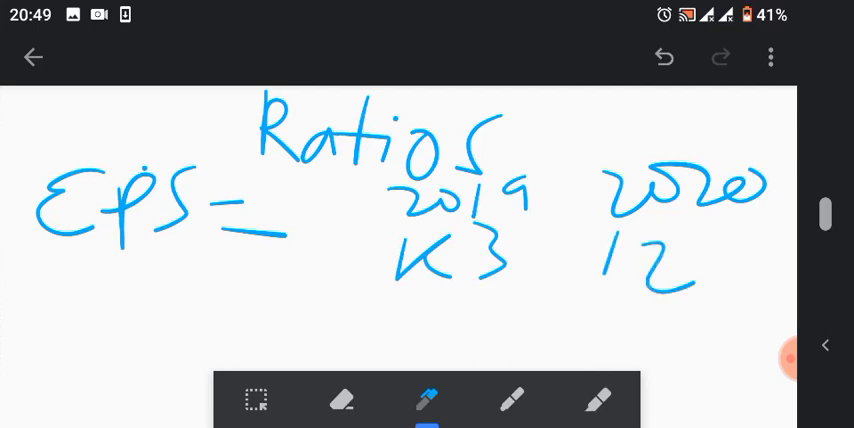